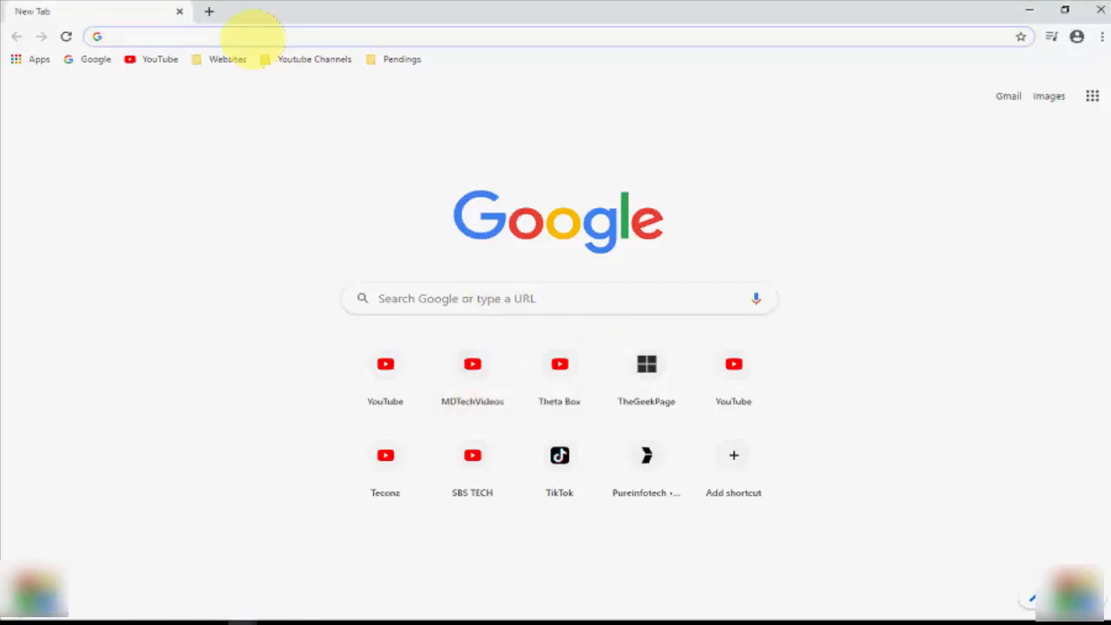
# - Enter 'tik' in Chrome's address bar and load the tiktok.com home page
pyautogui.write('tiktok.com/en/')
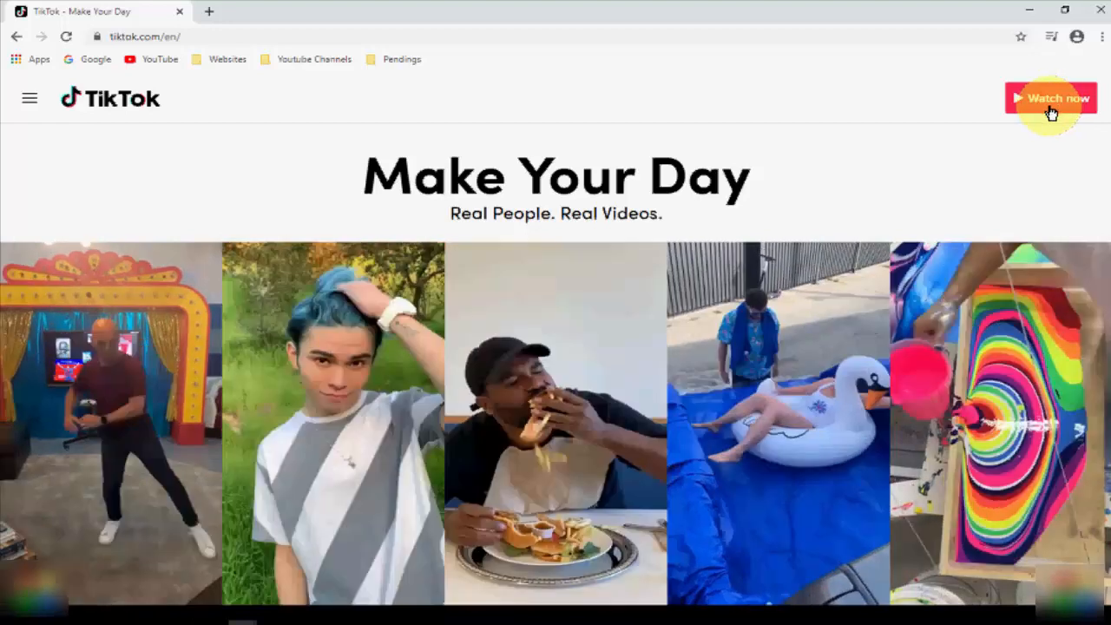
# - Use the red 'Watch now' button to reach TikTok's Trending page
pyautogui.click(1050, 98)
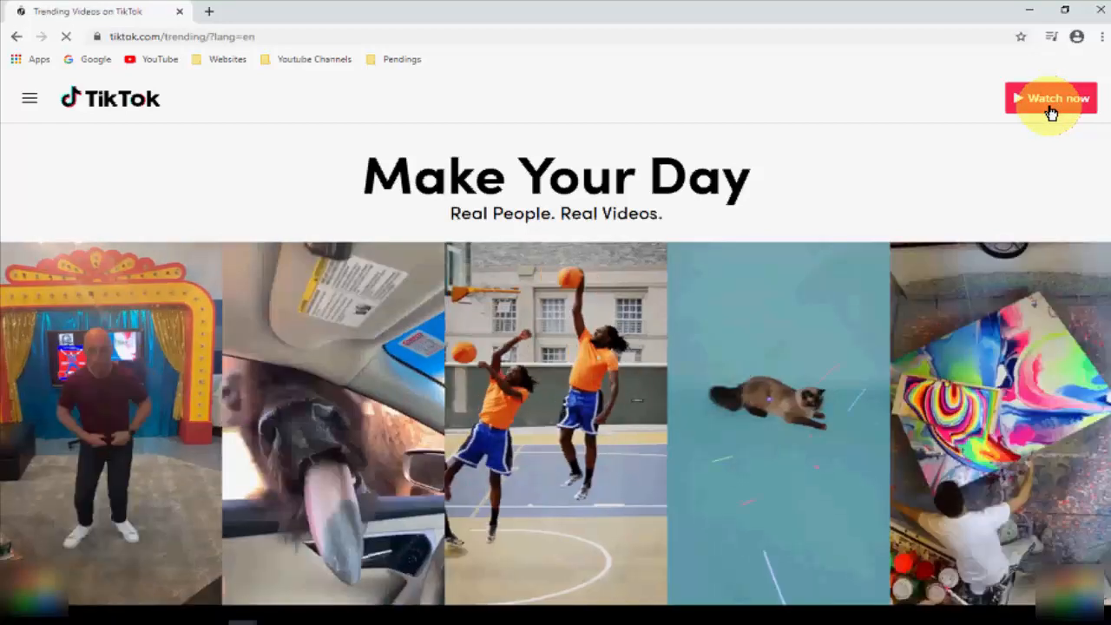
pyautogui.click(1051, 98)
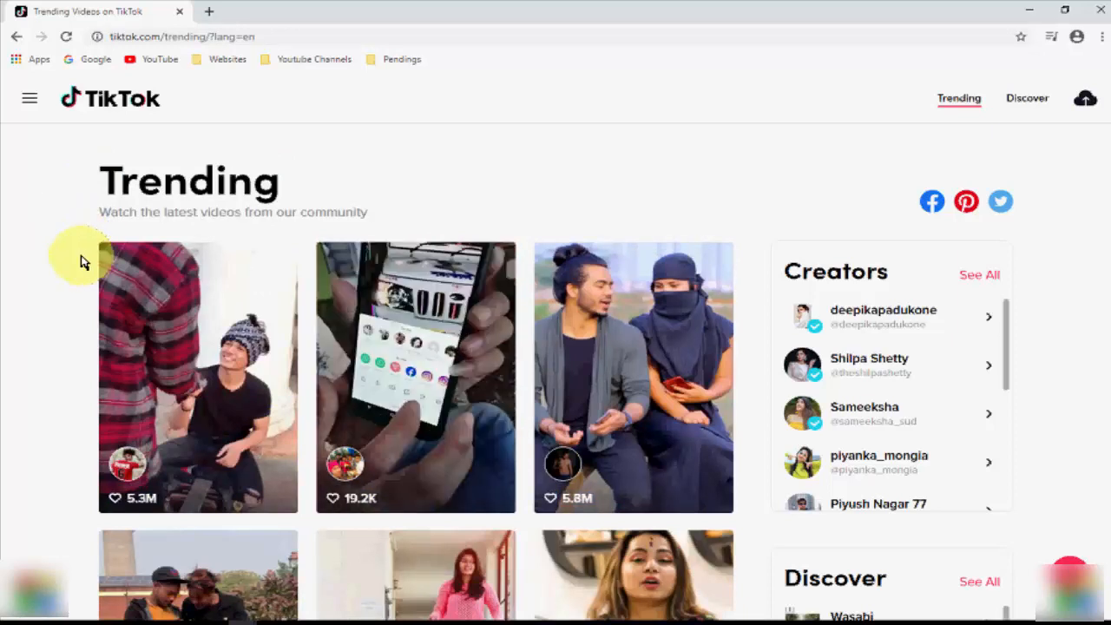
pyautogui.scroll(-3)
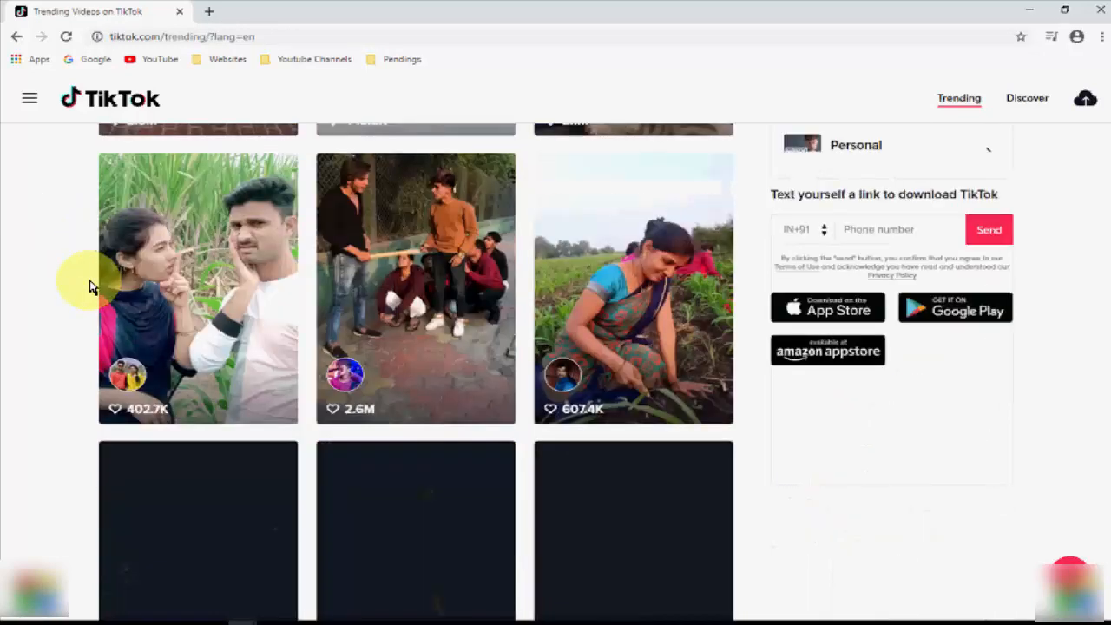
pyautogui.scroll(-3)
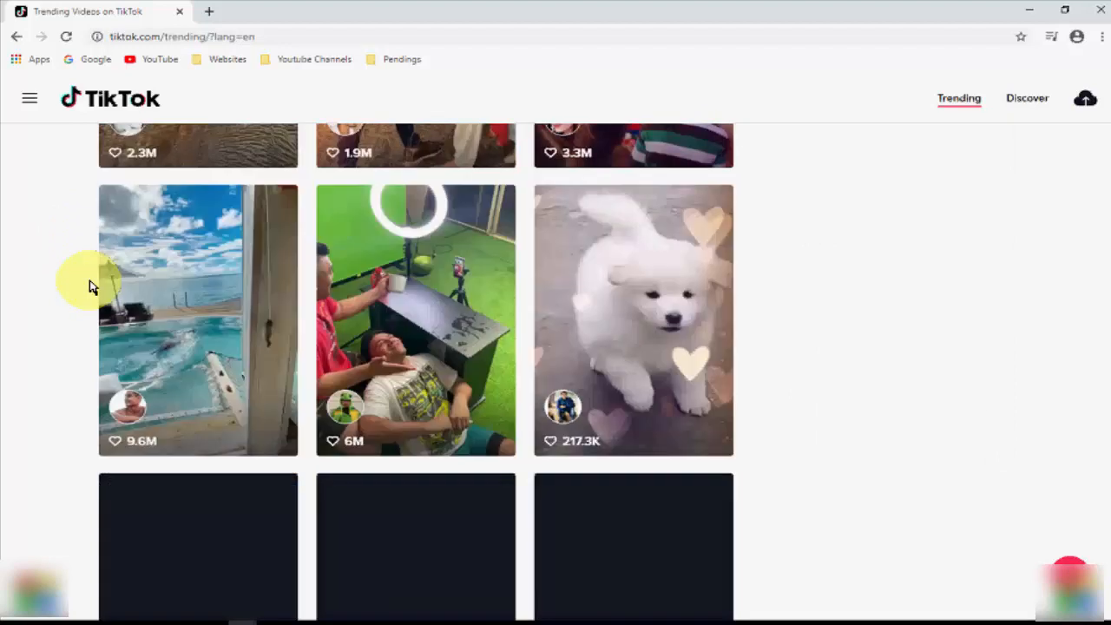
pyautogui.scroll(3)
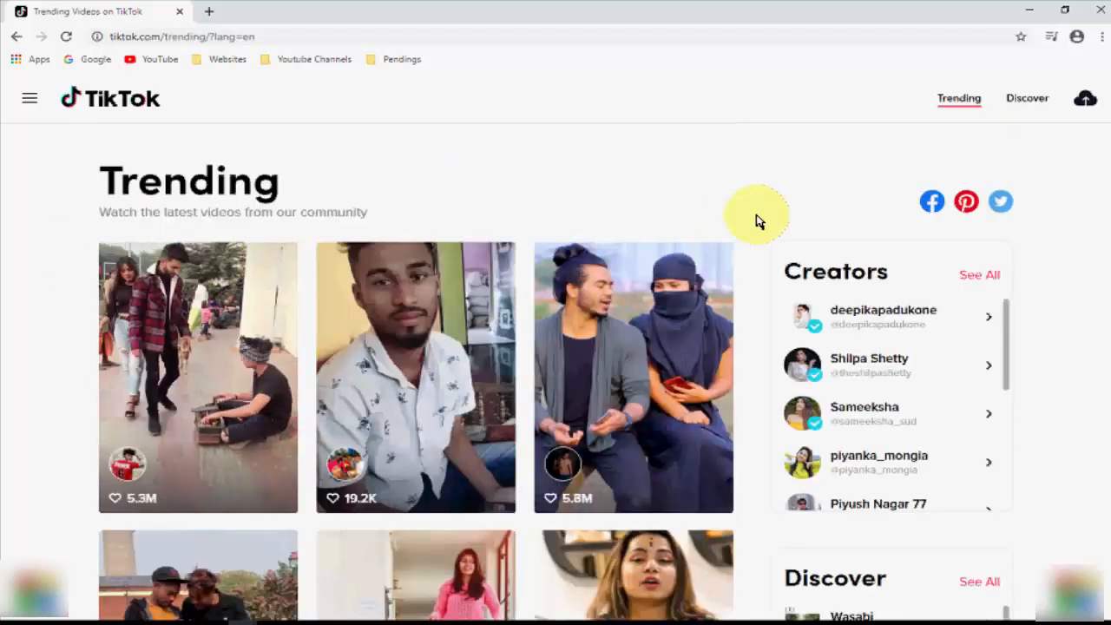
pyautogui.moveTo(796, 210)
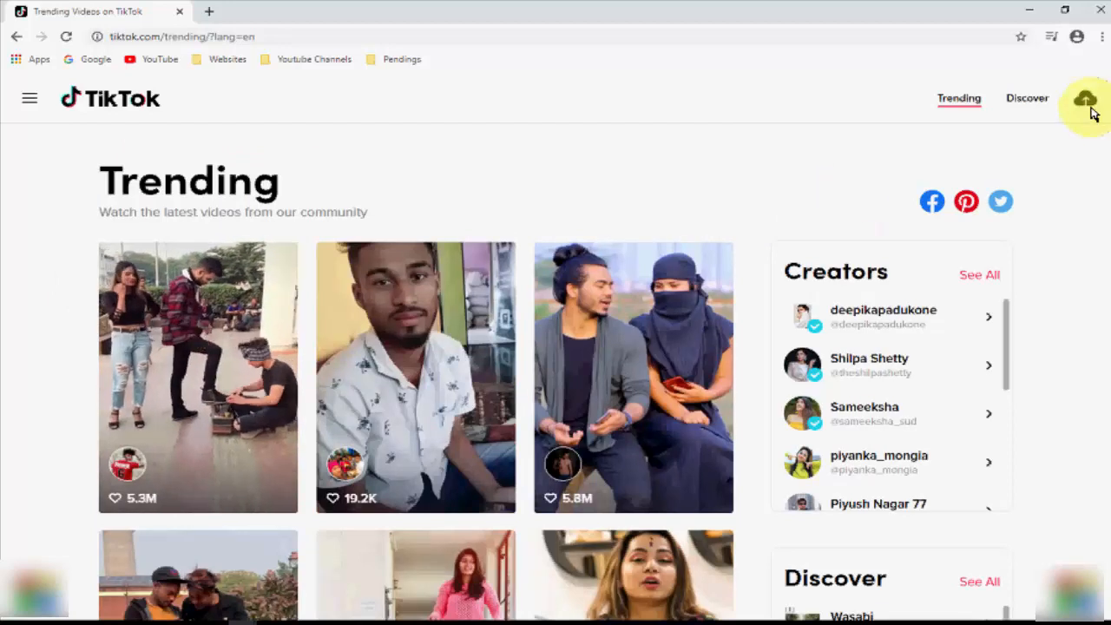
pyautogui.moveTo(1086, 99)
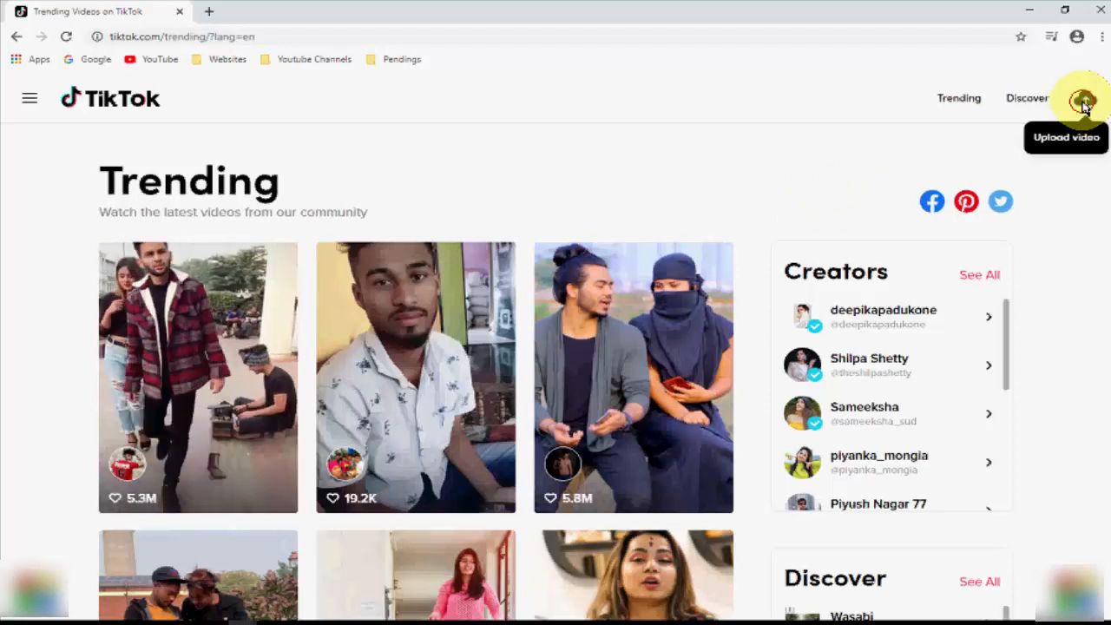
# - Choose the cloud 'Upload video' icon, which leads to TikTok's login page
pyautogui.click(1083, 98)
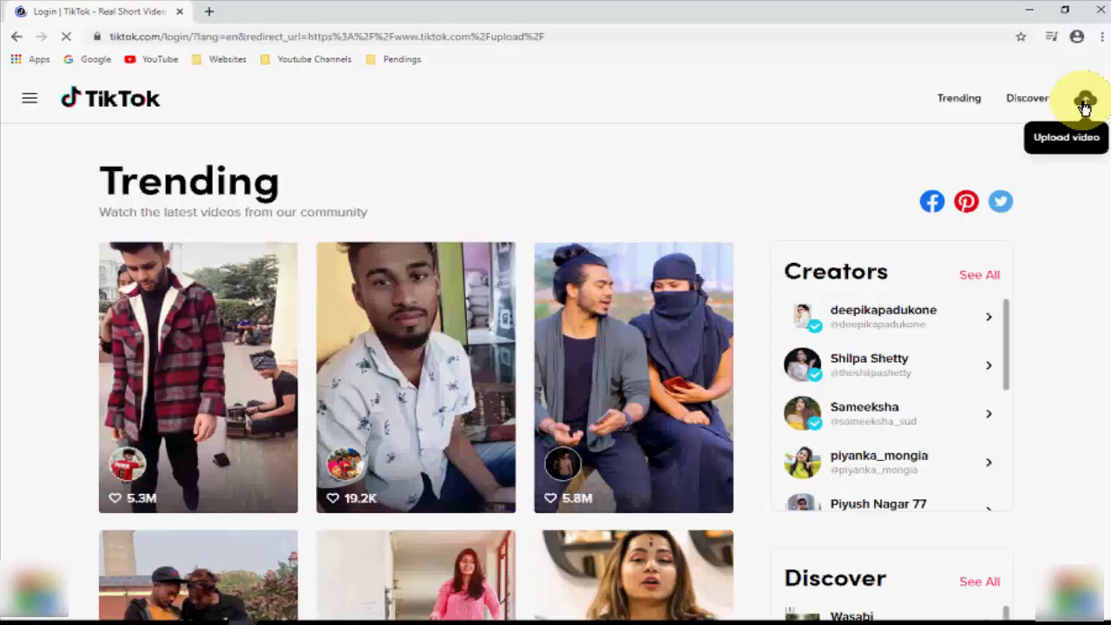
pyautogui.click(1084, 98)
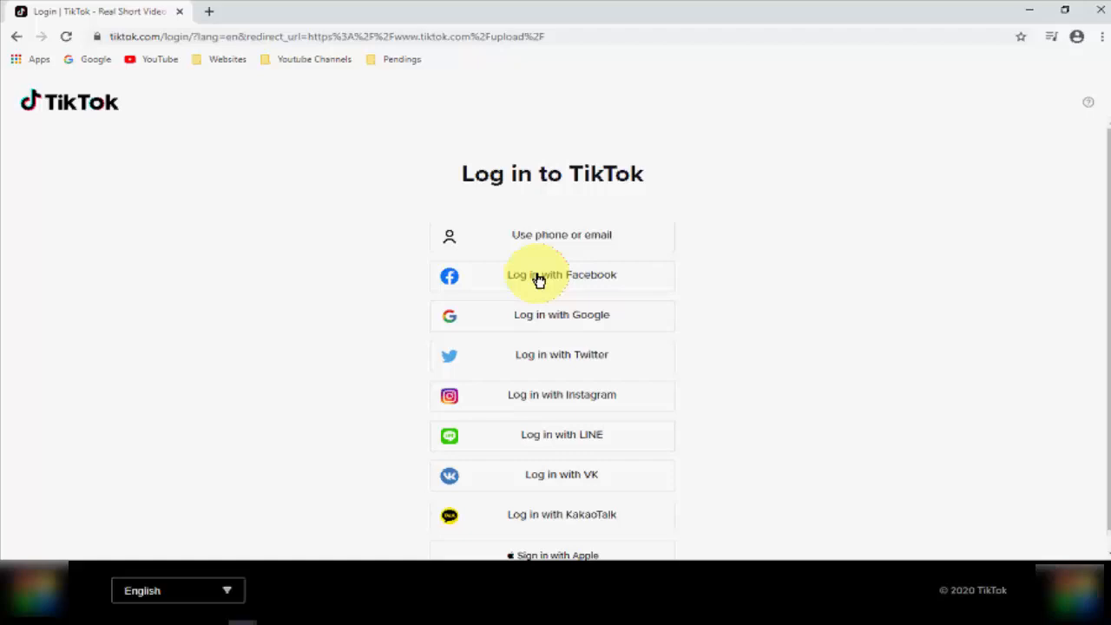
pyautogui.moveTo(581, 332)
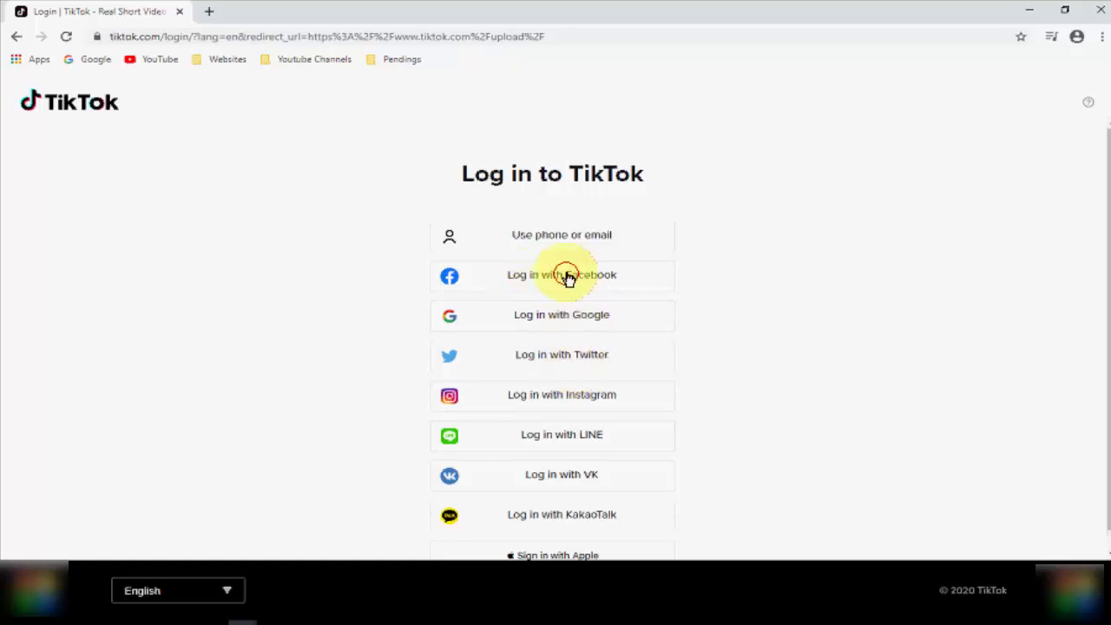
# - Log in with Facebook and close the Facebook pop-up to reach Upload video
pyautogui.click(562, 275)
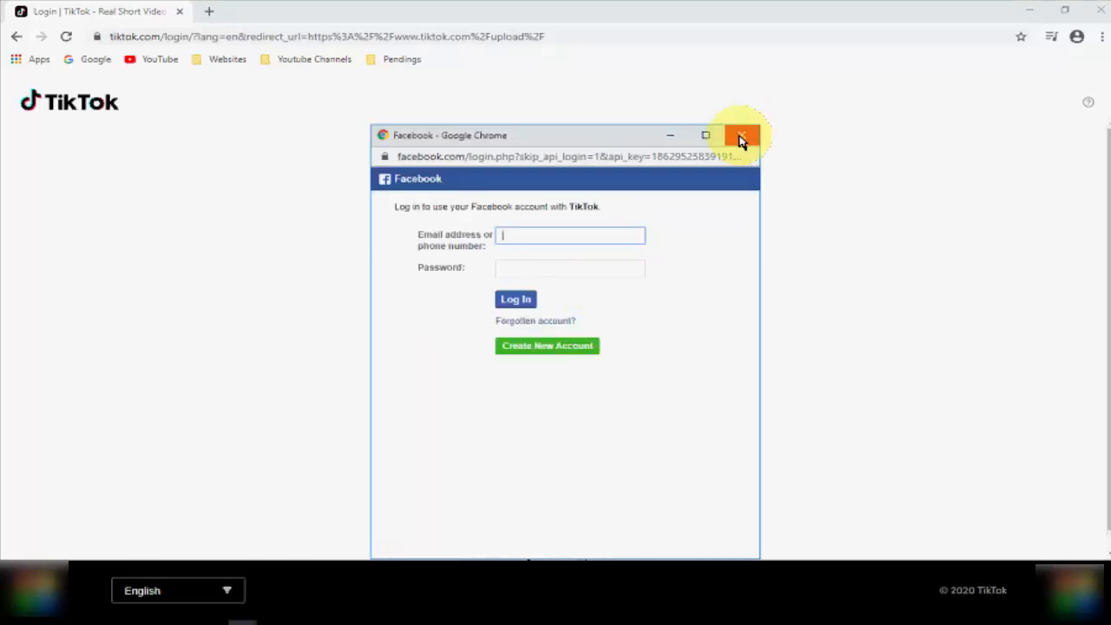
pyautogui.click(741, 136)
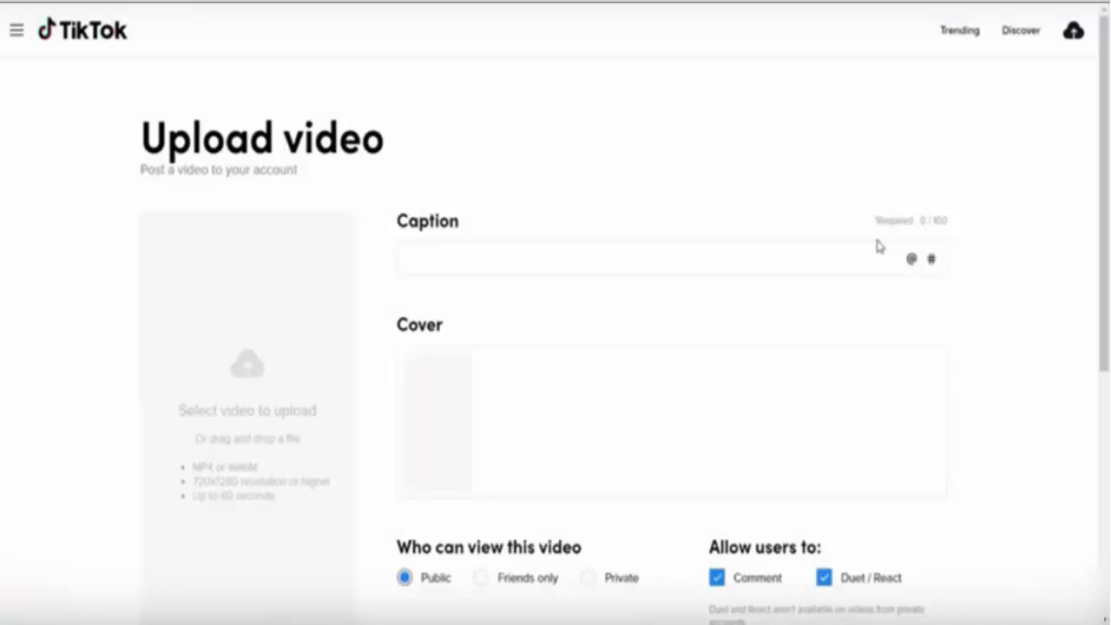